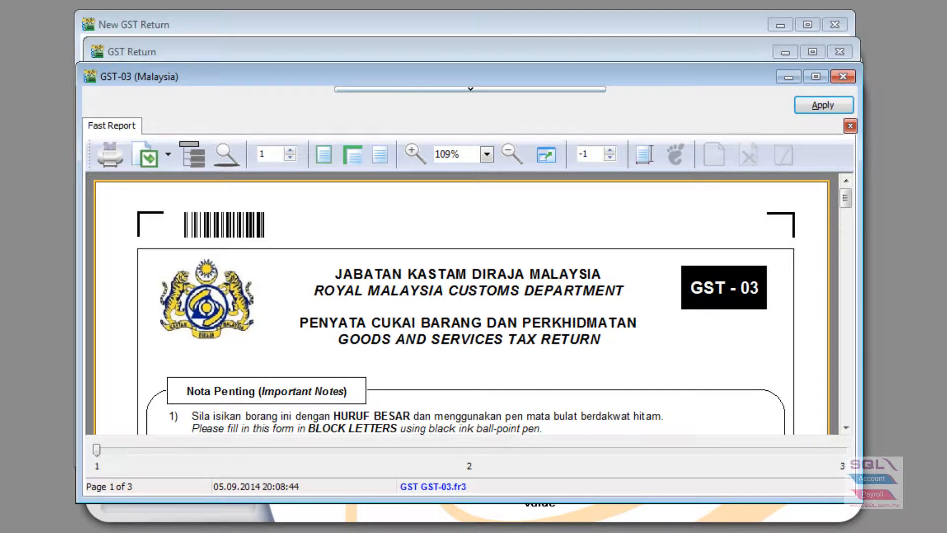
# Scroll down the GST-03 preview and zoom in to 159% to read Part B
pyautogui.scroll(-3)
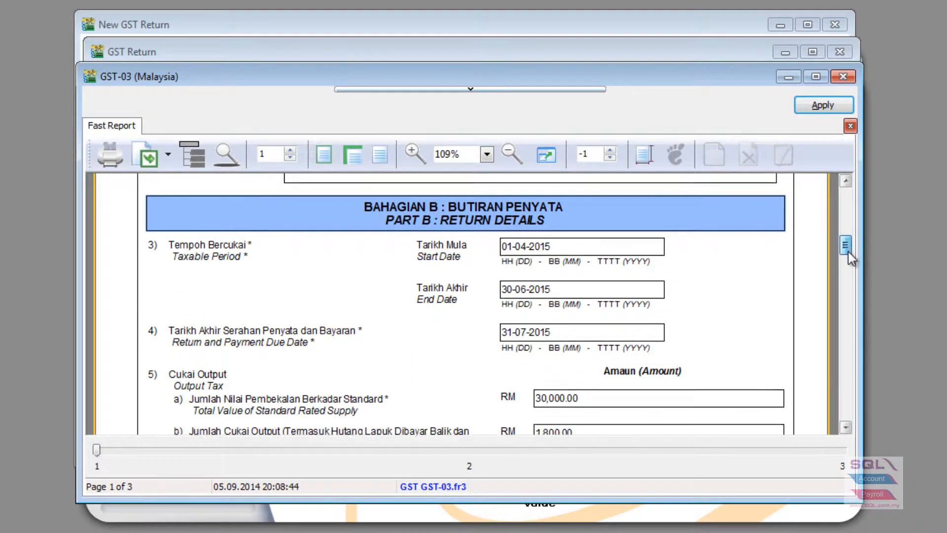
pyautogui.scroll(-3)
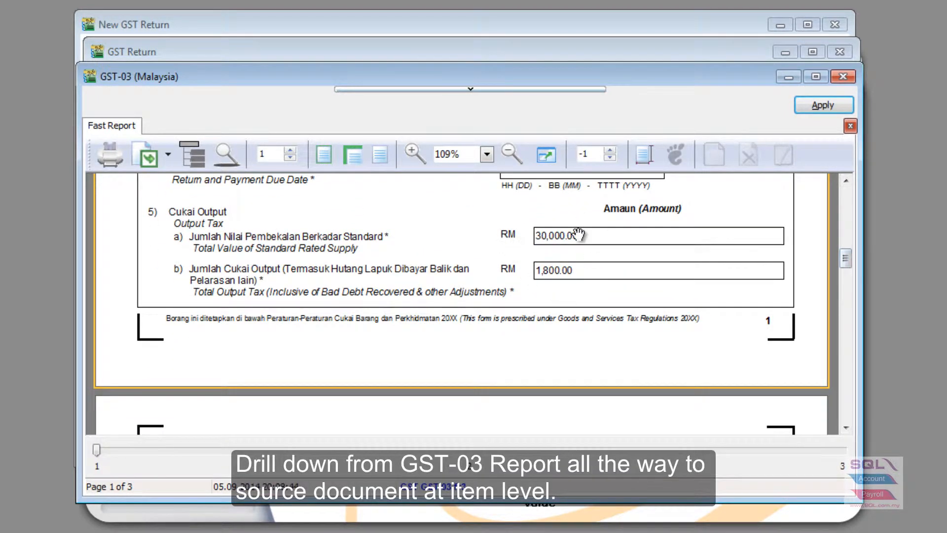
pyautogui.click(413, 153)
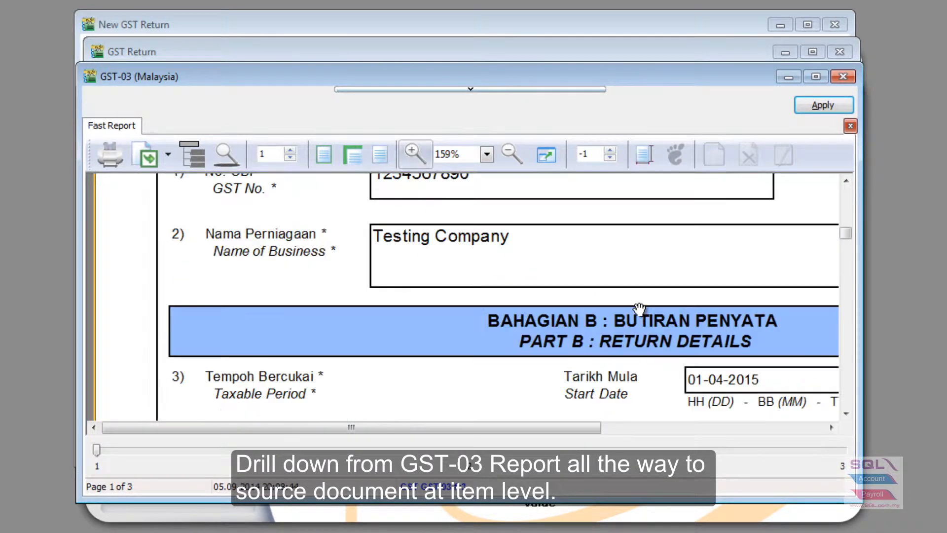
# Scroll to Part B item 5 showing Output Tax fields 5a 30,000.00 and 5b 1,800.00
pyautogui.click(292, 149)
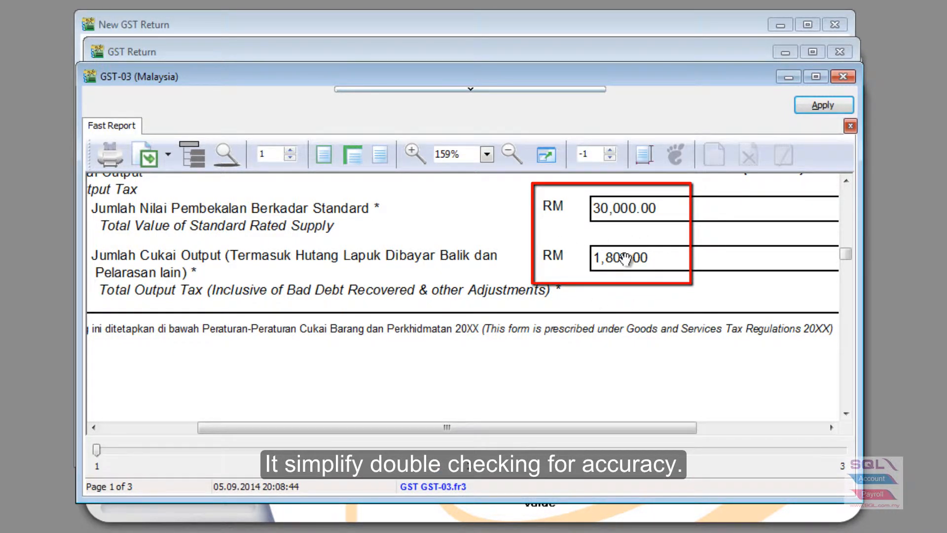
pyautogui.moveTo(629, 214)
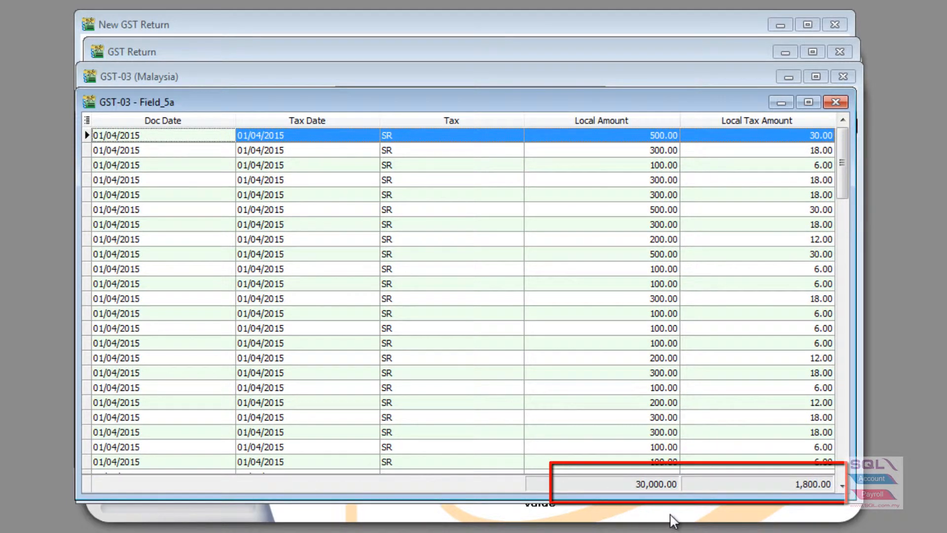
pyautogui.moveTo(818, 530)
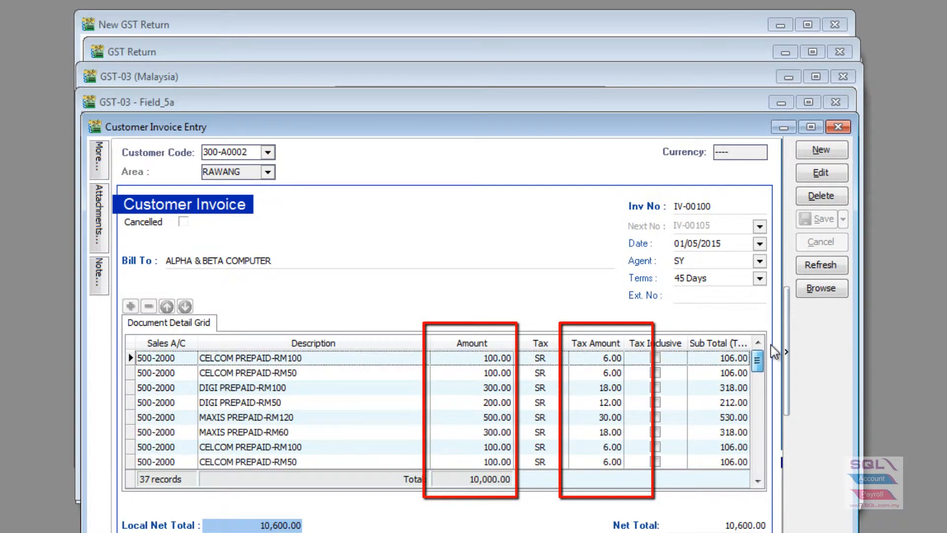
pyautogui.moveTo(576, 449)
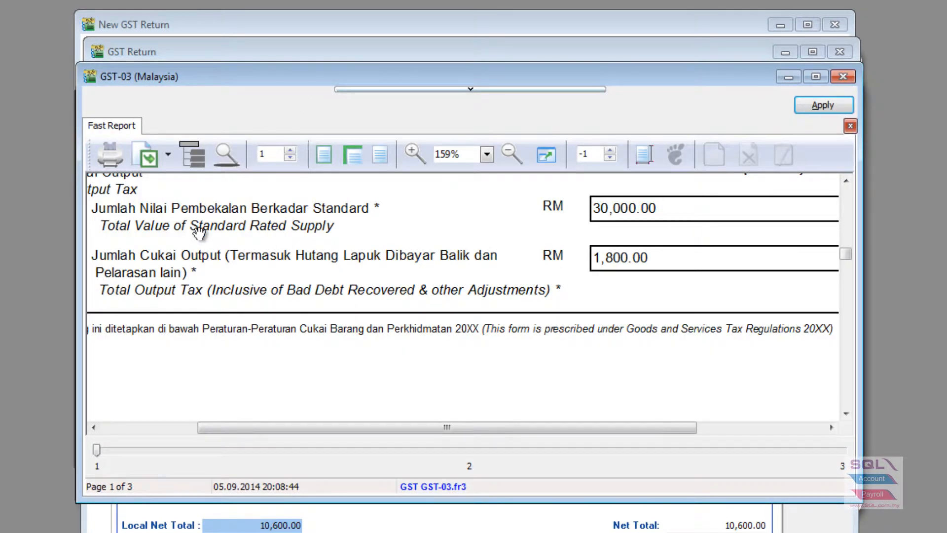
pyautogui.moveTo(254, 79)
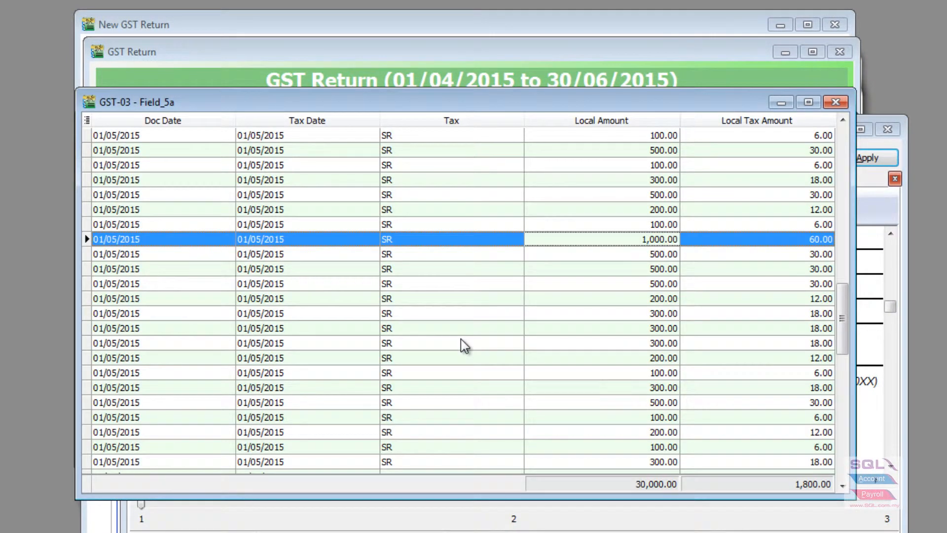
# Scroll the Field_5a grid totalling 30,000.00 and 1,800.00 before returning to the report
pyautogui.scroll(-3)
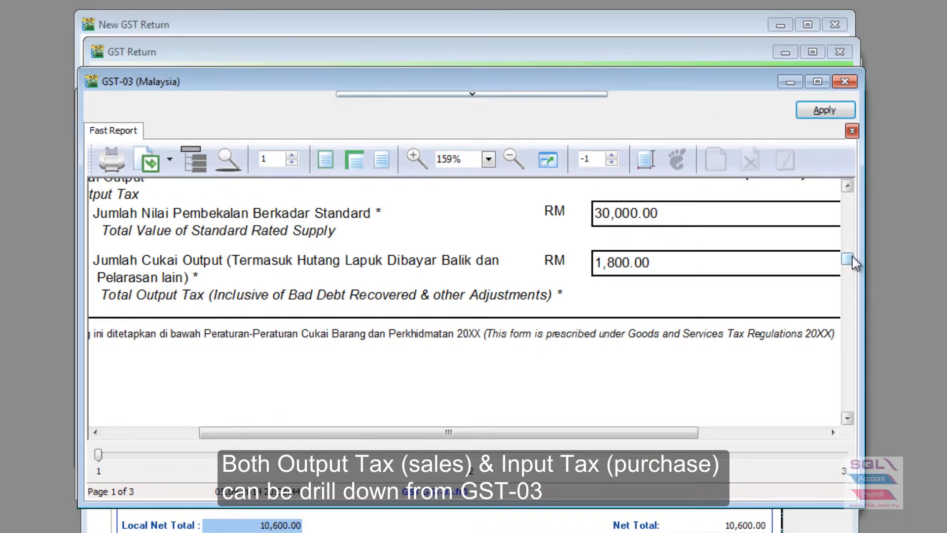
# Open Field_6a (20,000.00 / 1,200.00) and the 01/05/2015 row's supplier invoice PI-00030 from DIGI COMMUNICATION BHD
pyautogui.click(295, 155)
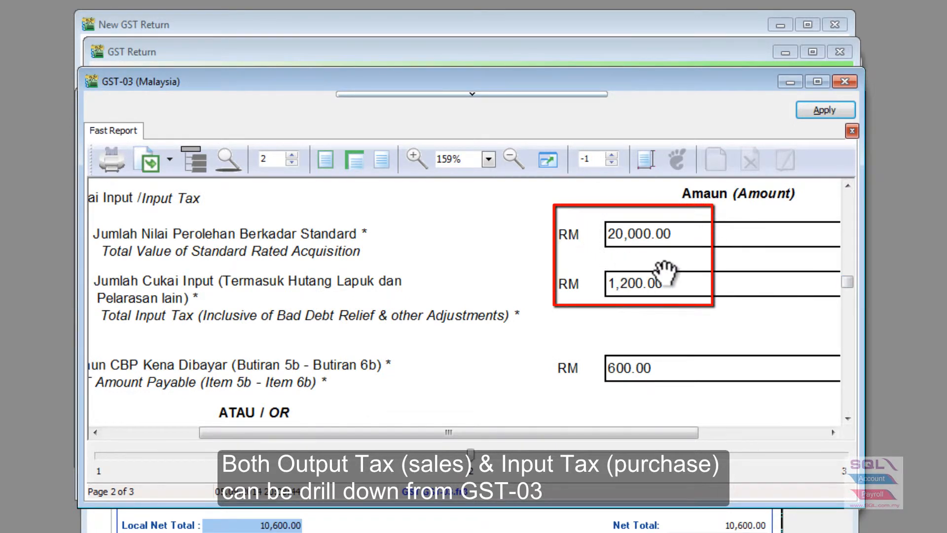
pyautogui.moveTo(652, 248)
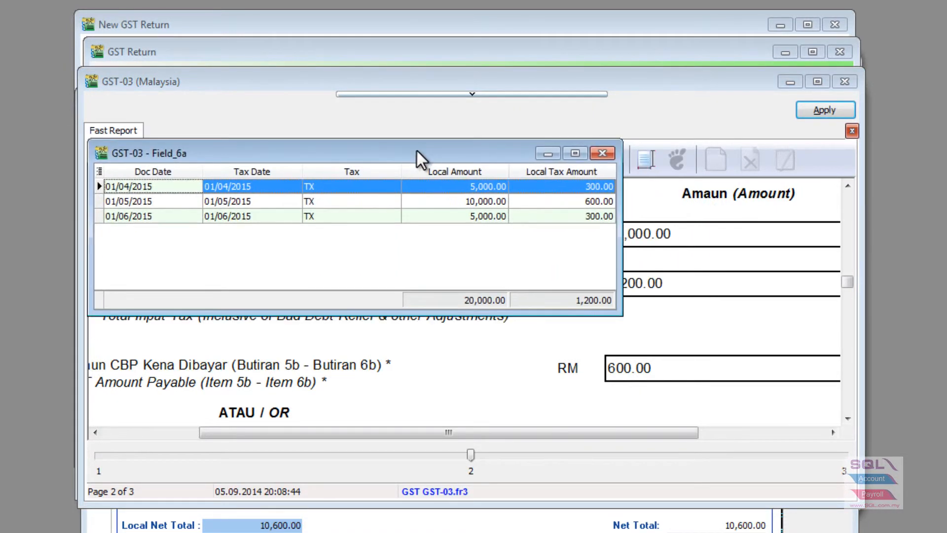
pyautogui.click(351, 201)
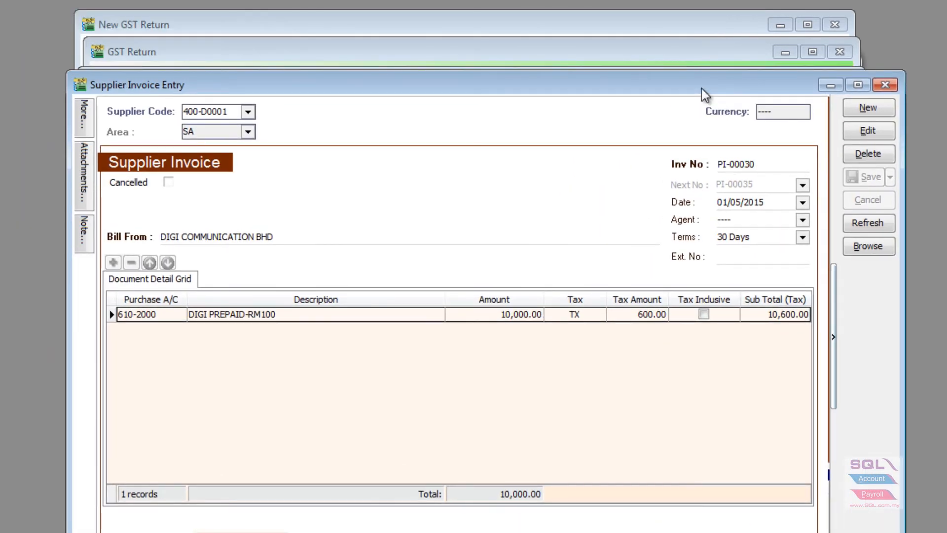
pyautogui.moveTo(820, 167)
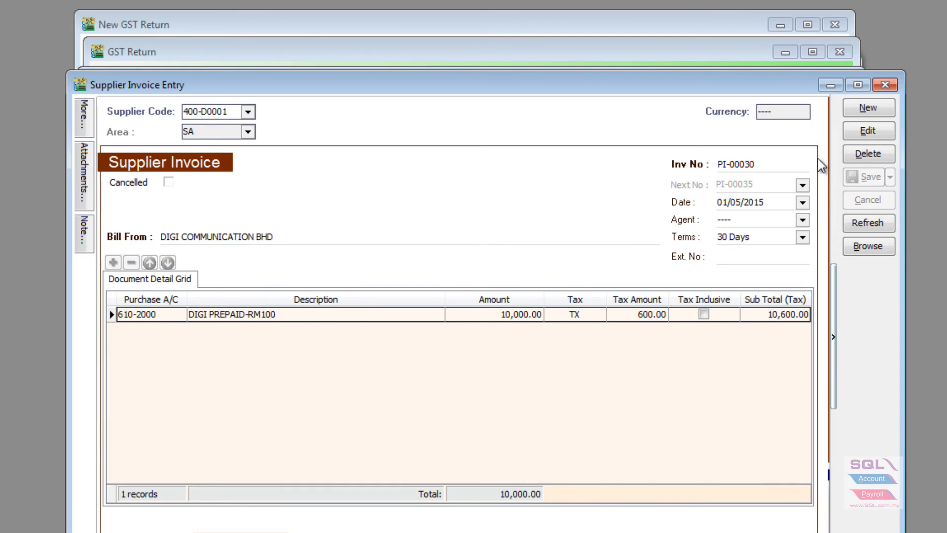